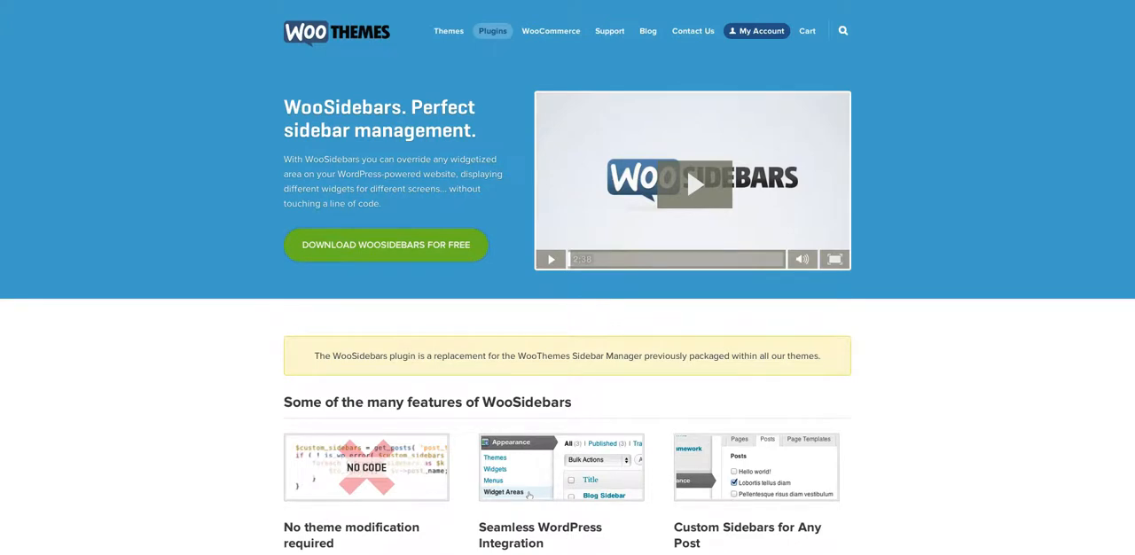
mouse_move(972, 133)
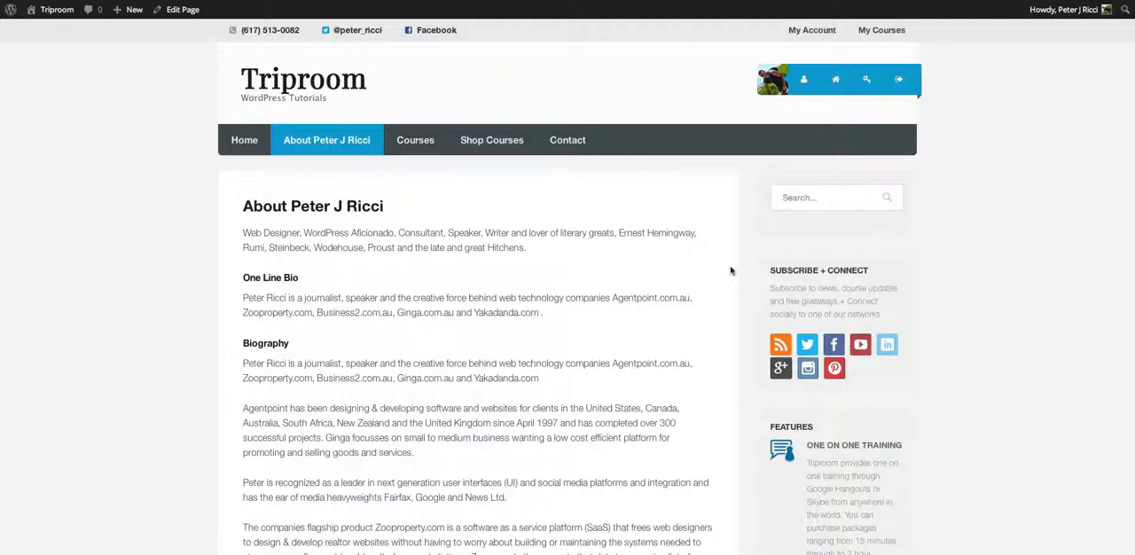
Scroll the About Peter J Ricci page, then go to the Triroom home page via Home.
scroll(down, 3)
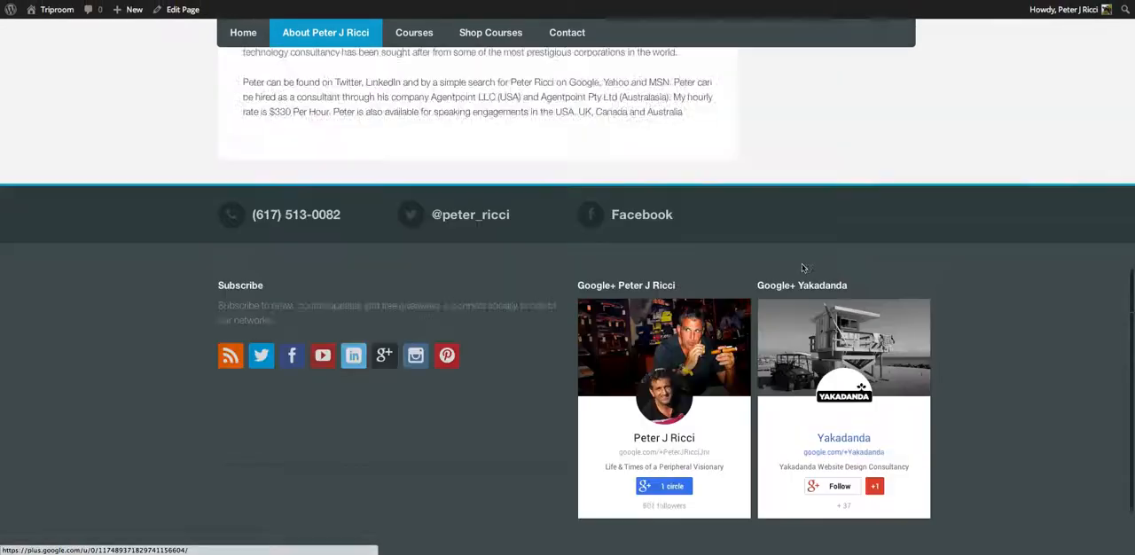
scroll(up, 3)
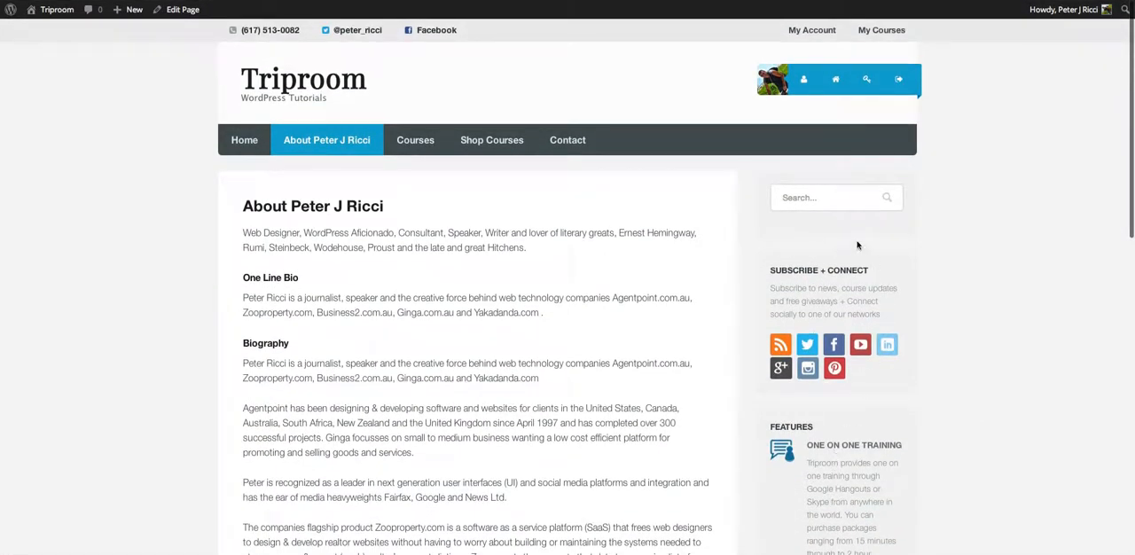
click(243, 139)
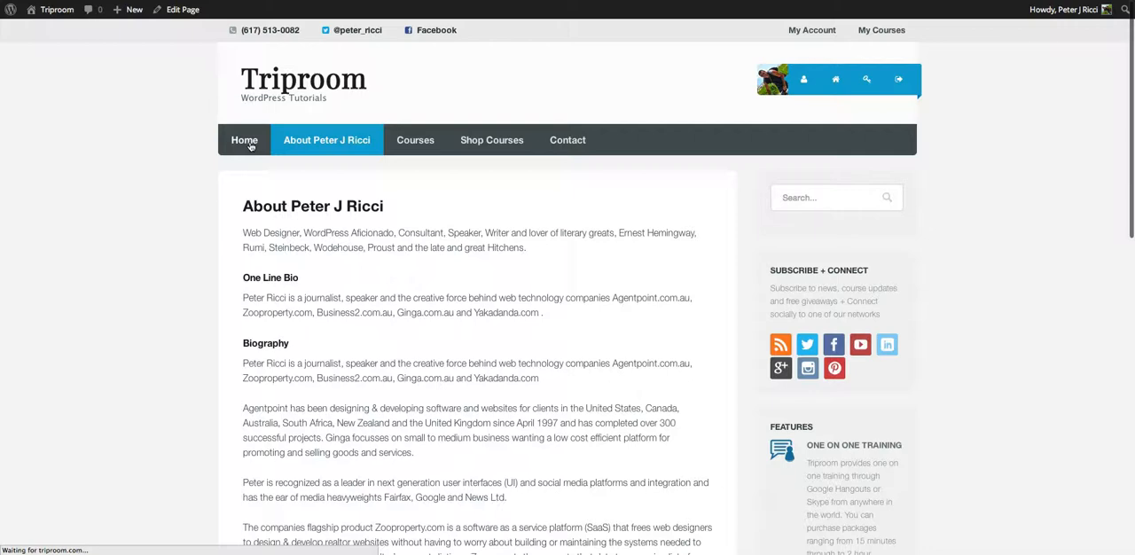
mouse_move(541, 300)
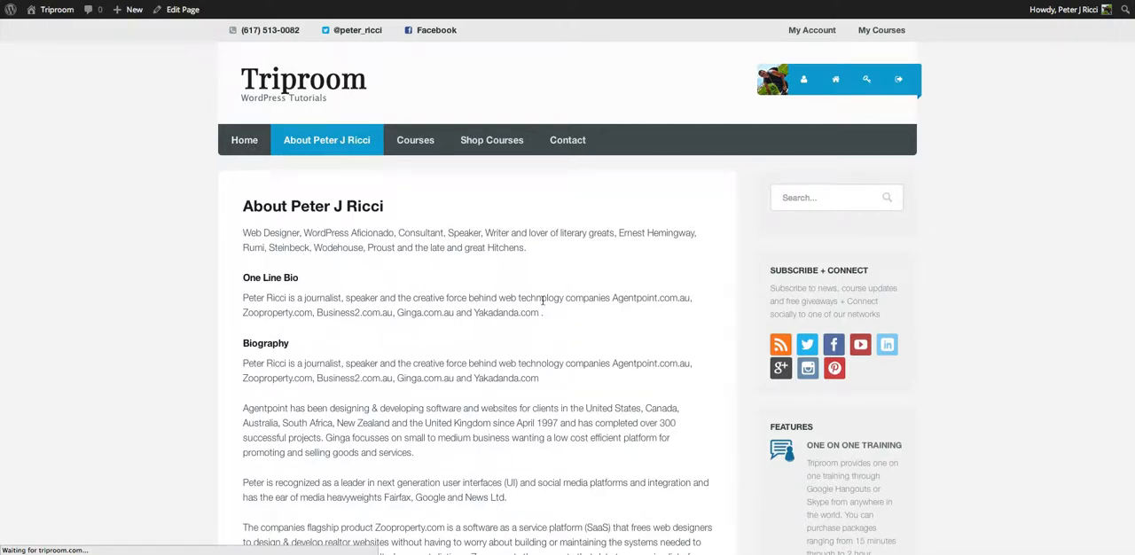
click(244, 139)
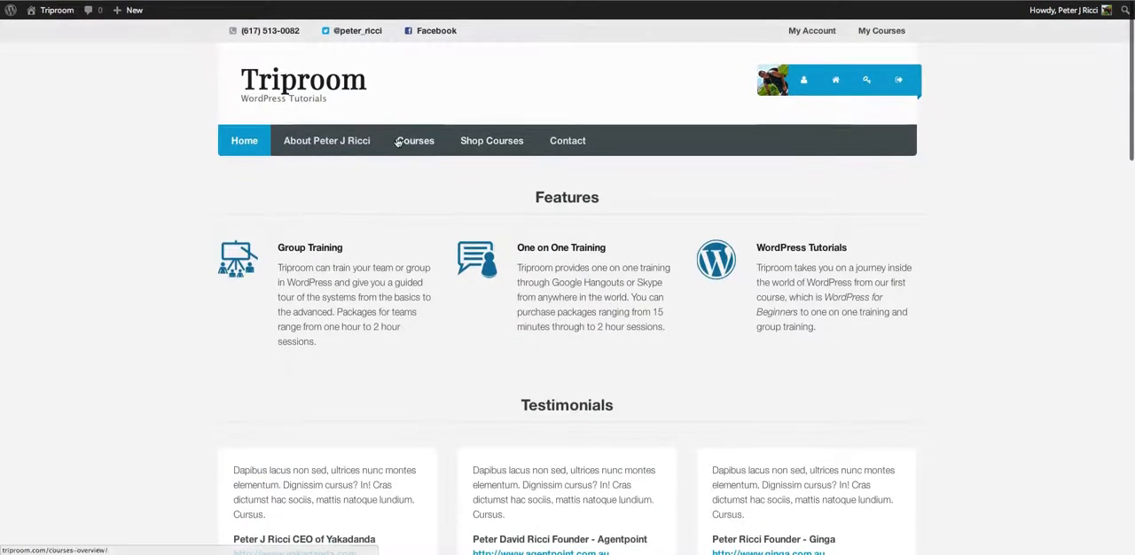
From the dashboard, view Appearance > Widgets, then the empty Widget Areas list.
click(415, 140)
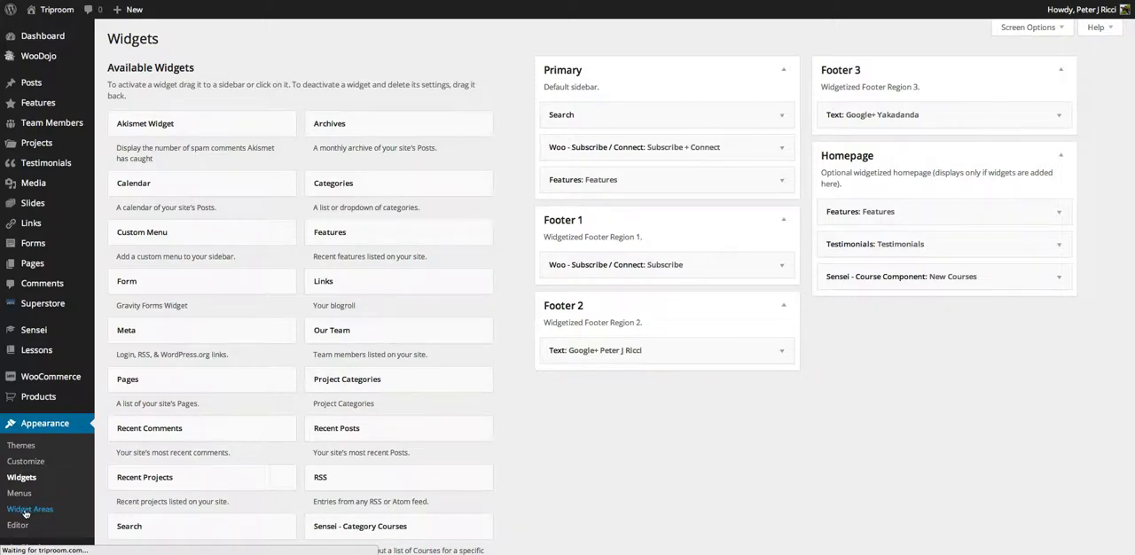
click(30, 509)
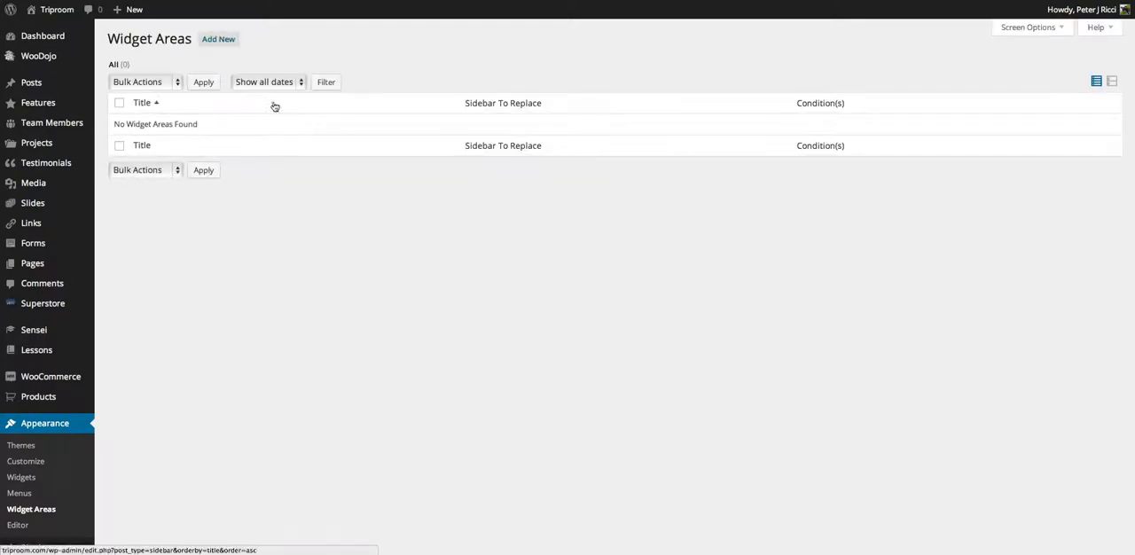
click(142, 103)
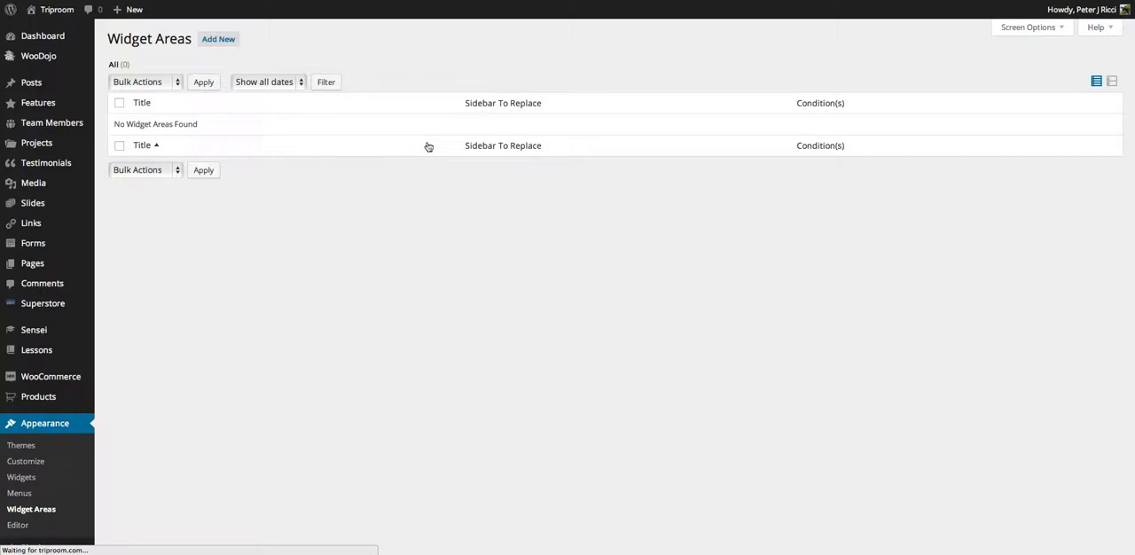
Add a new widget area titled 'About' conditioned to the About Peter J Ricci page.
click(218, 38)
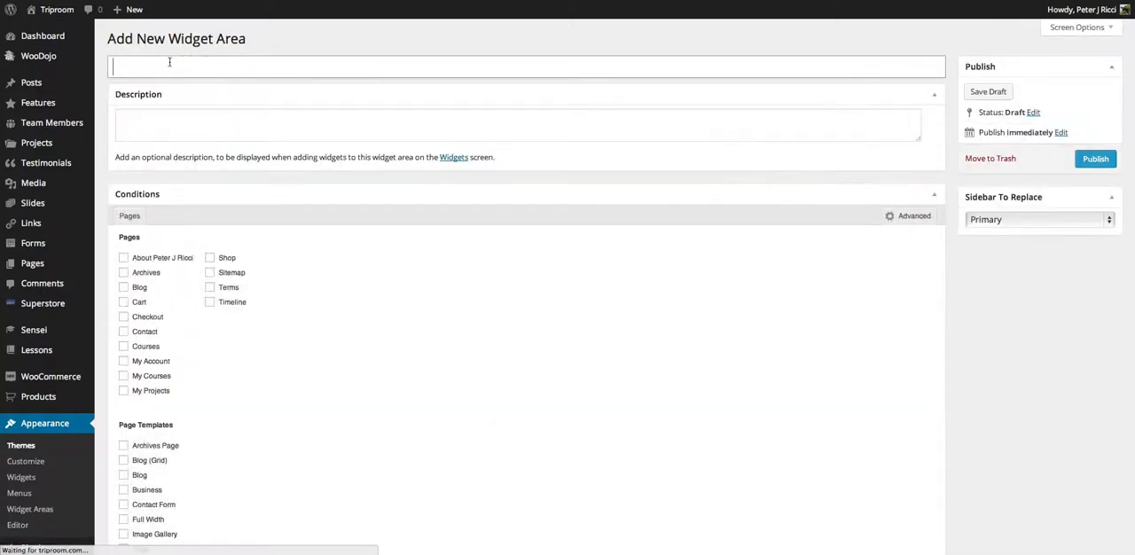
text(Ab)
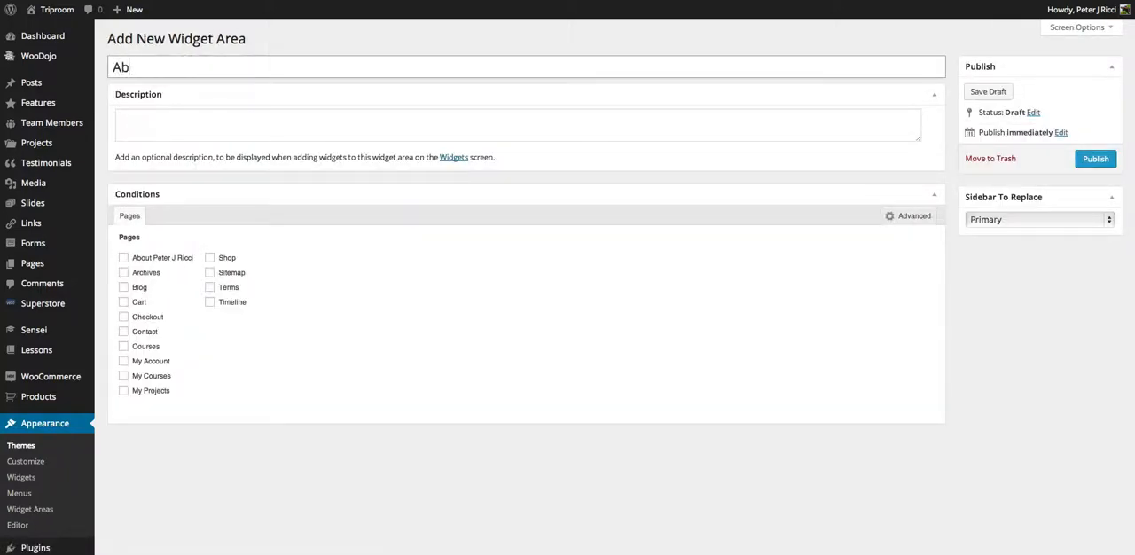
text(out)
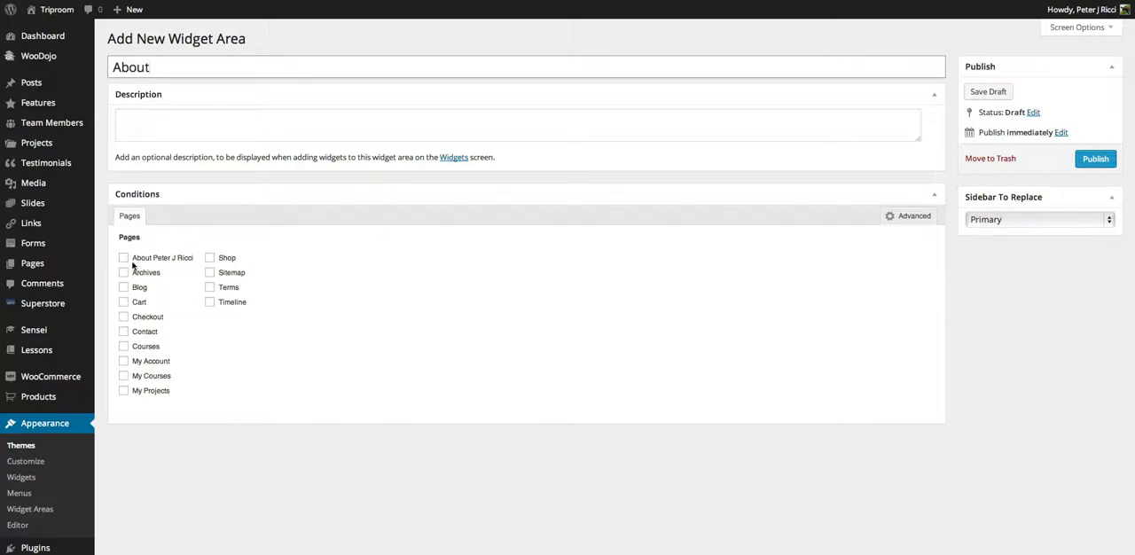
click(123, 258)
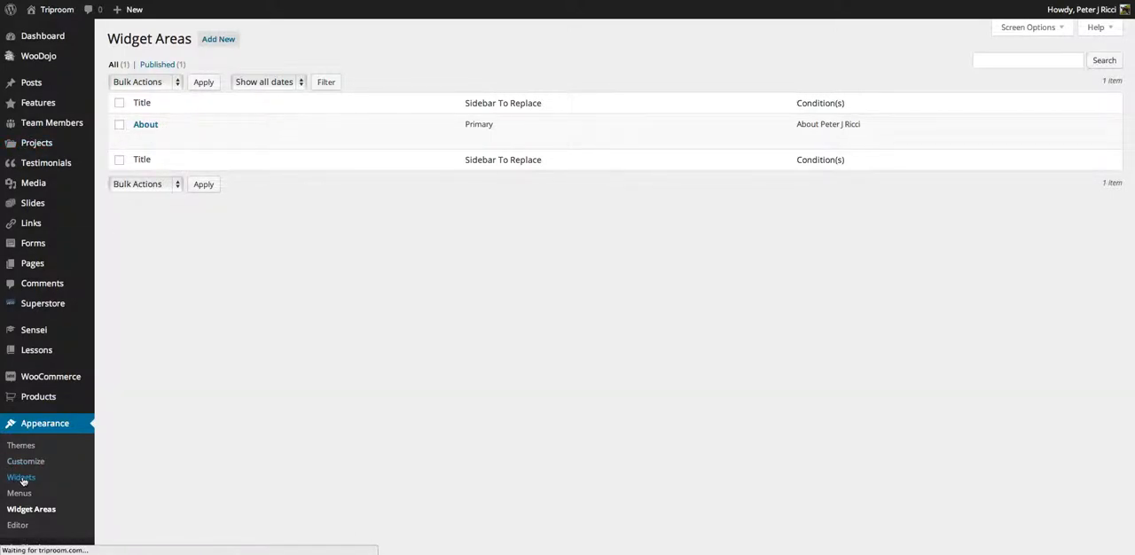
mouse_move(509, 64)
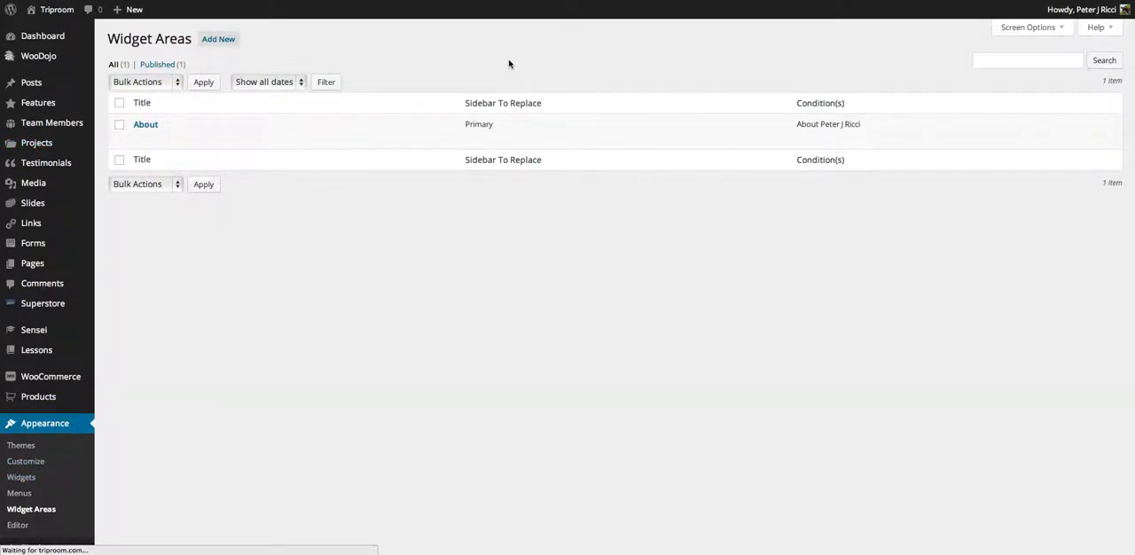
Find the Woo - Subscribe / Connect widget and add it to the About sidebar.
click(21, 477)
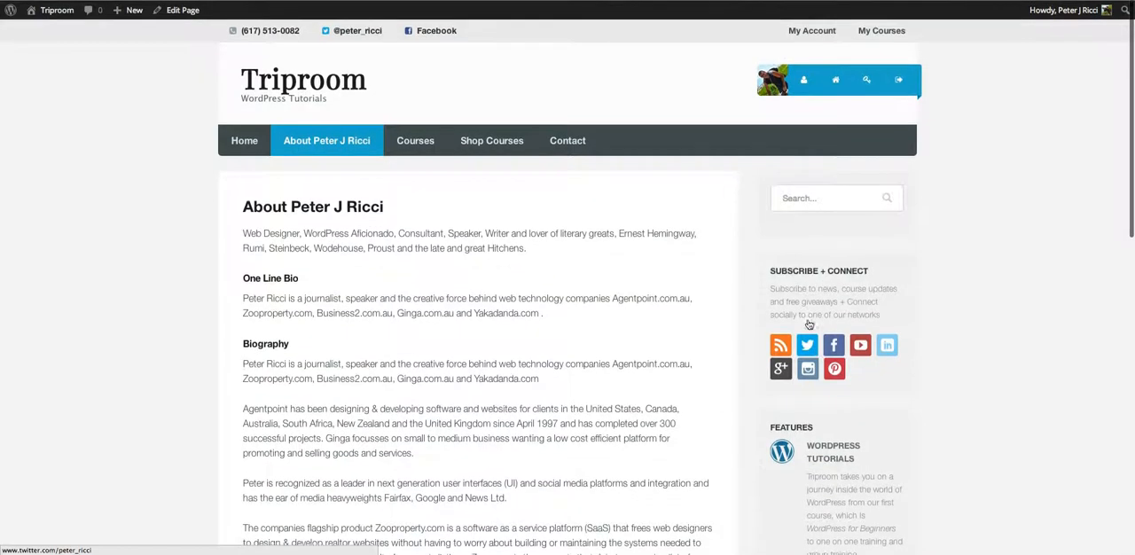
mouse_move(793, 447)
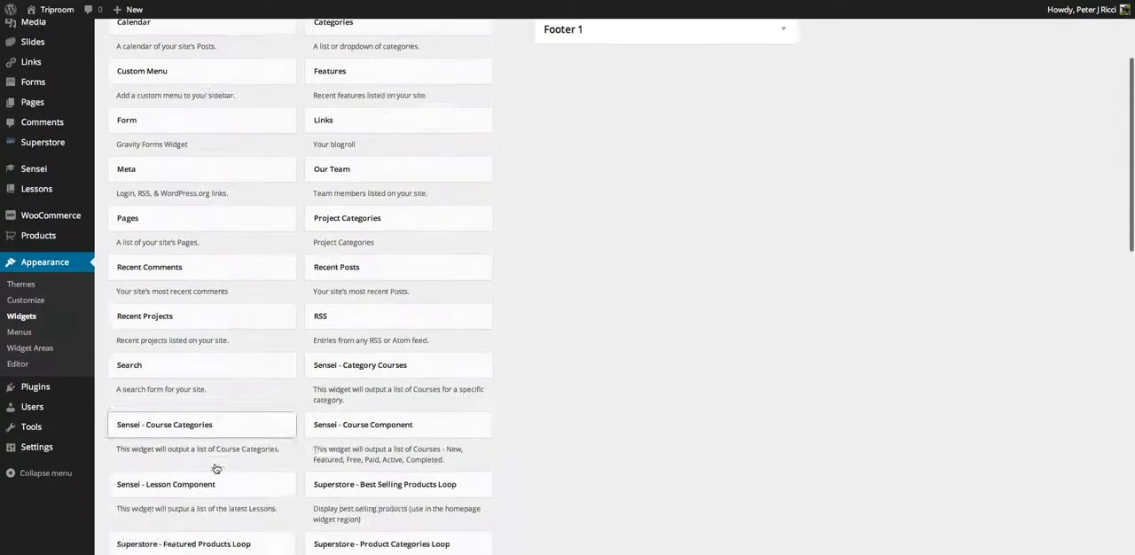
scroll(down, 3)
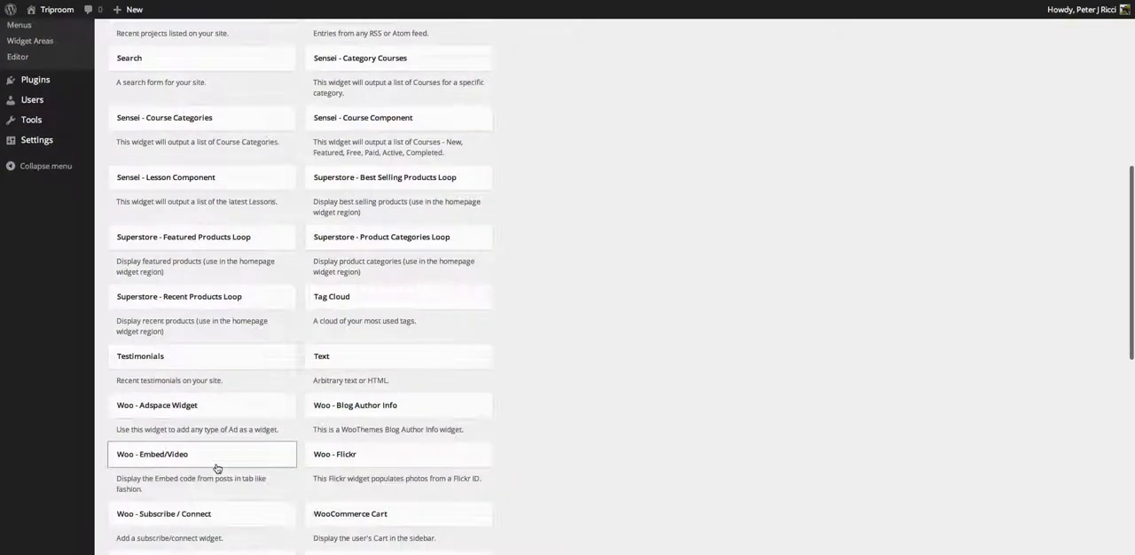
scroll(down, 3)
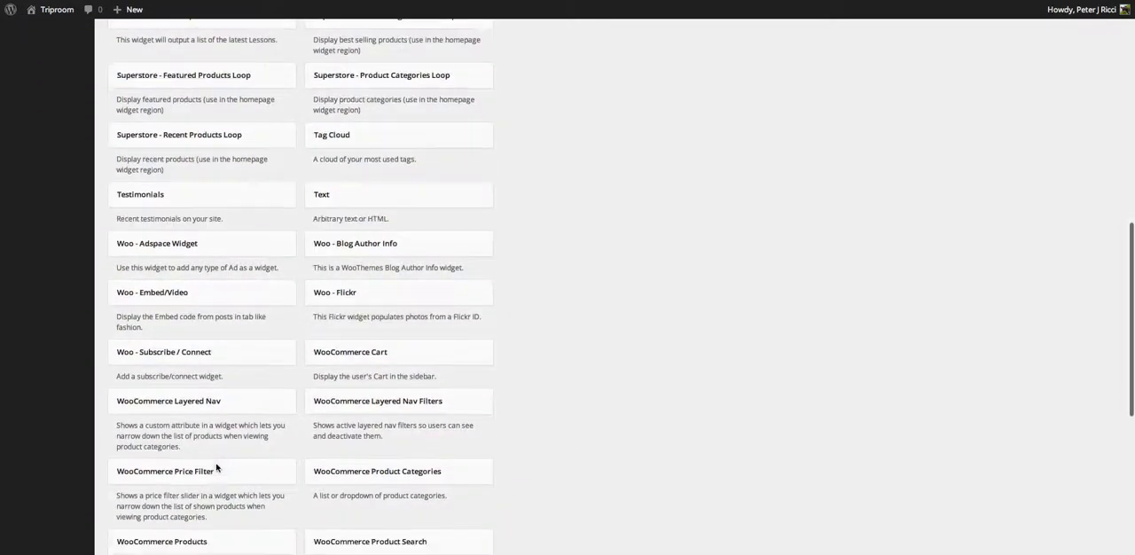
scroll(down, 3)
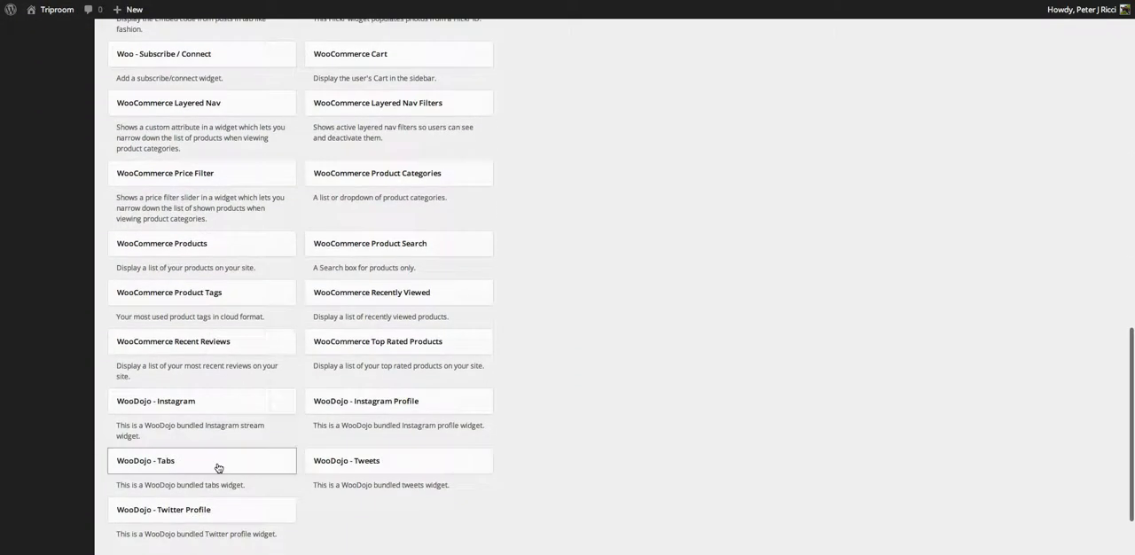
mouse_move(556, 306)
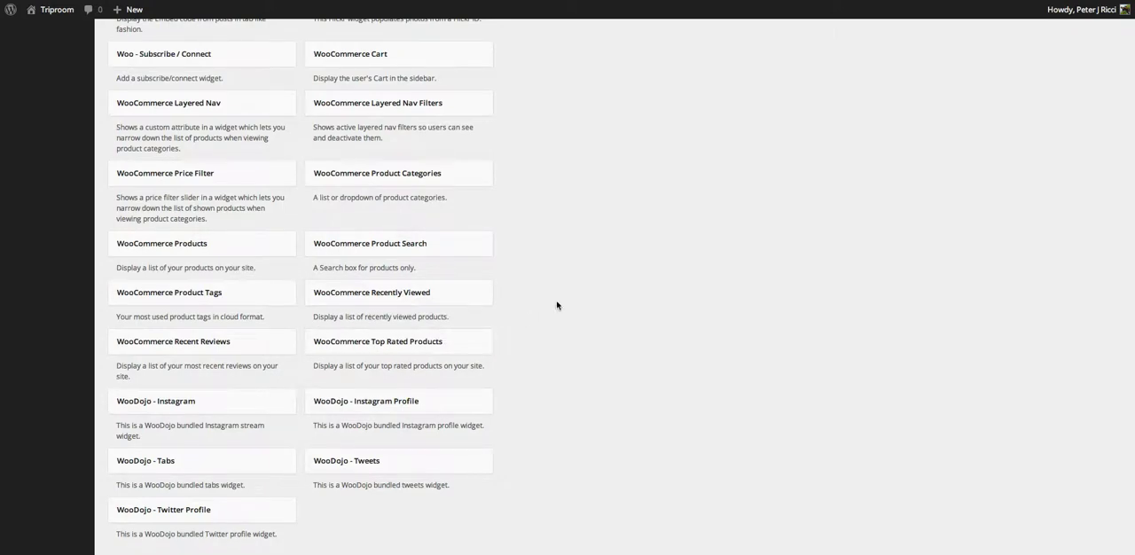
scroll(up, 3)
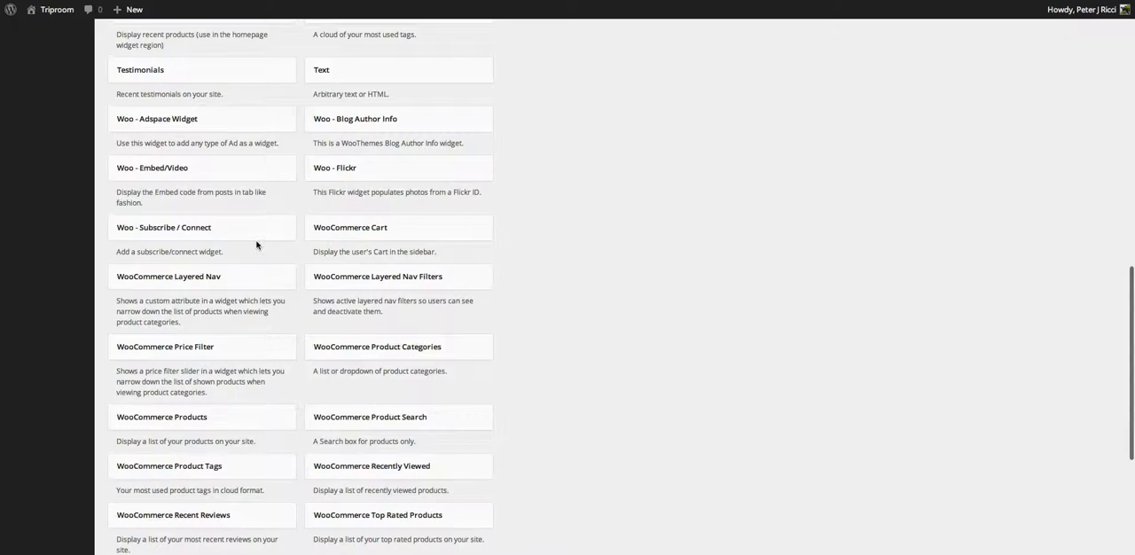
scroll(up, 3)
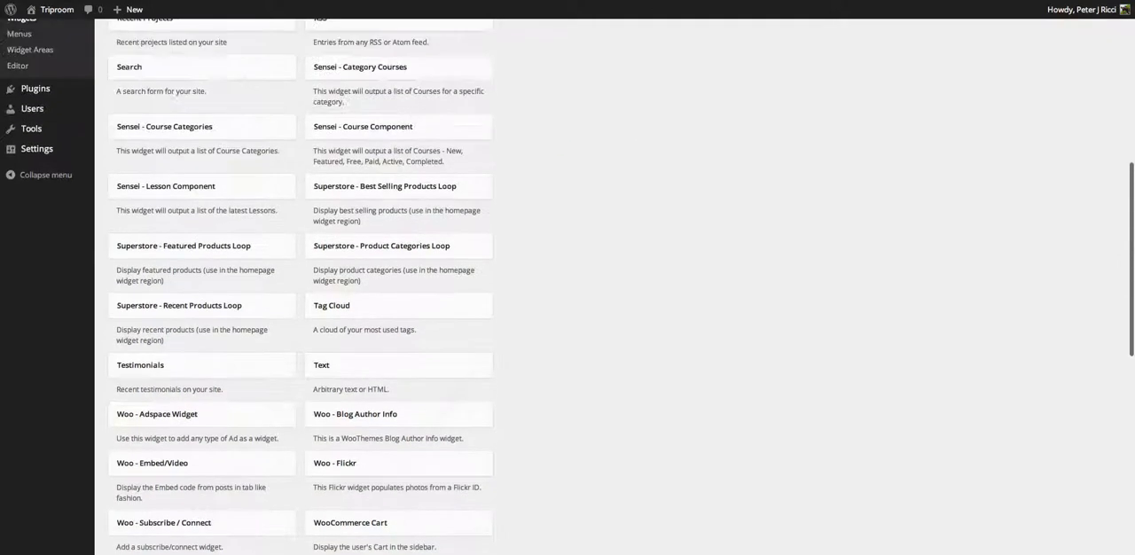
scroll(up, 3)
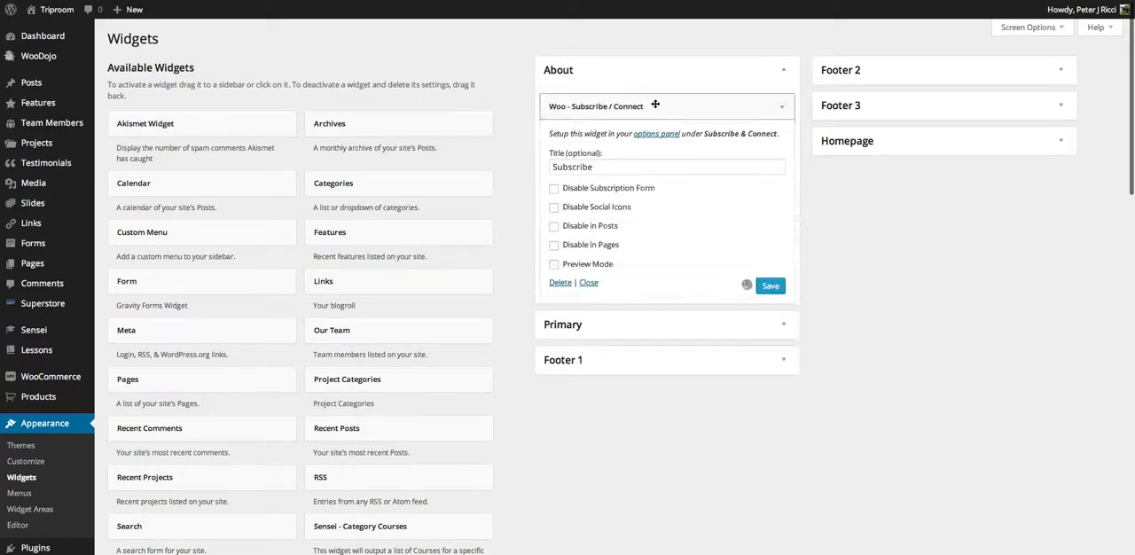
Retitle the widget 'Subscribe + Connect' and save it.
click(665, 167)
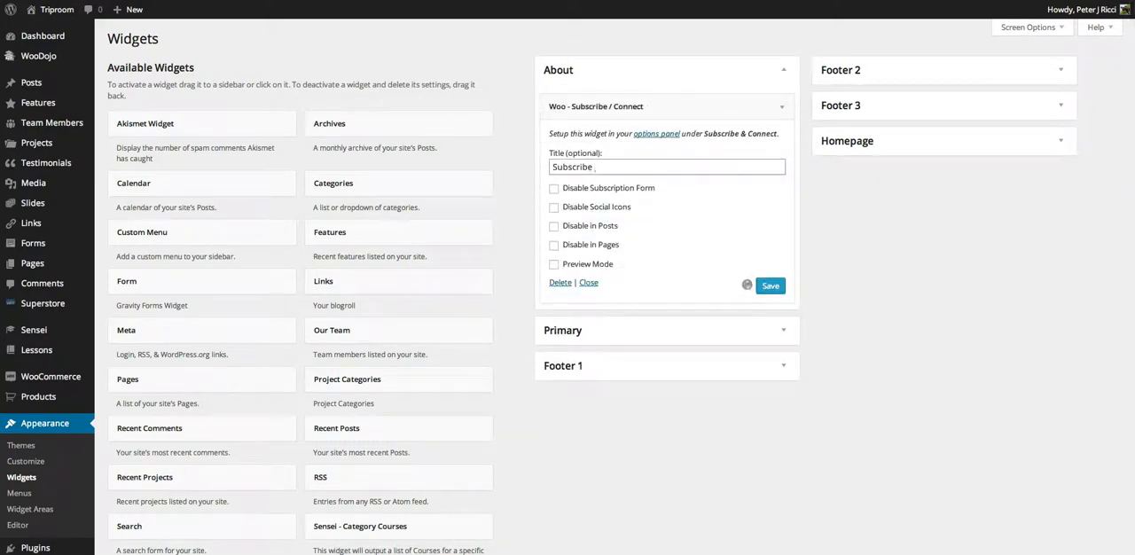
text(+ Connect)
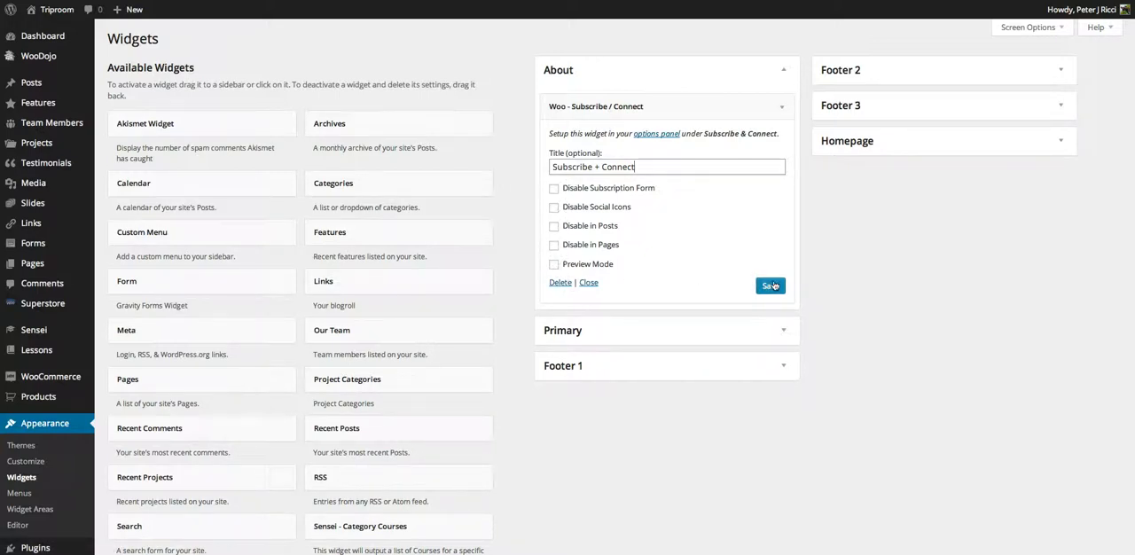
click(769, 285)
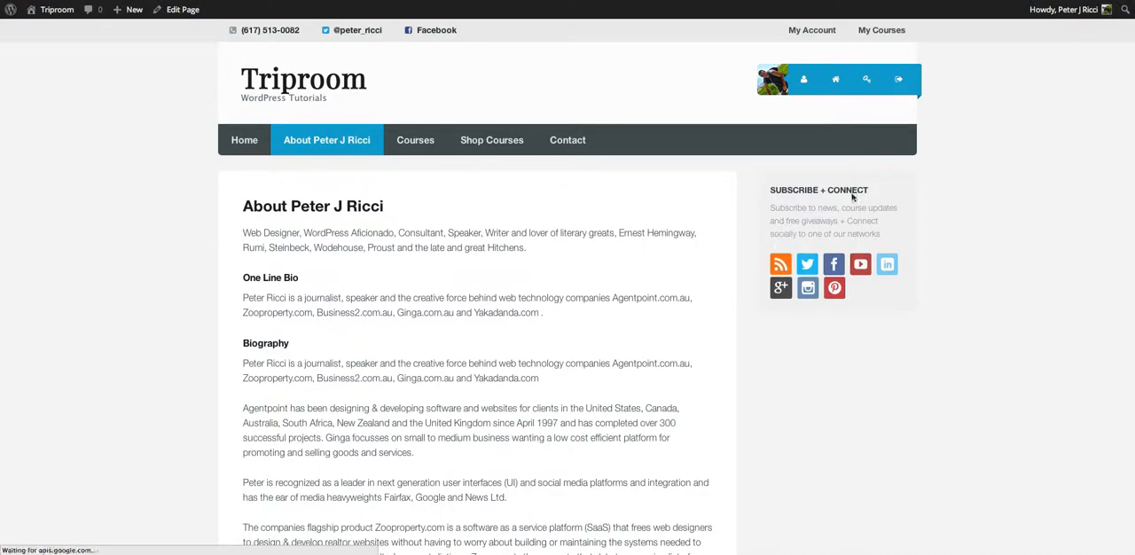
mouse_move(840, 401)
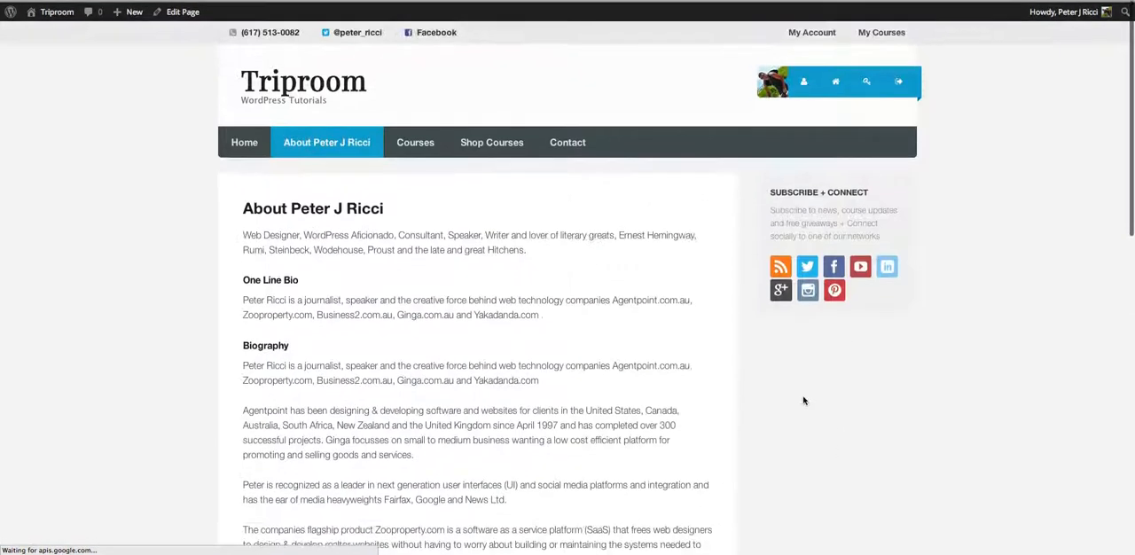
Scroll the live About Peter J Ricci page to check its Subscribe + Connect sidebar widget.
scroll(down, 3)
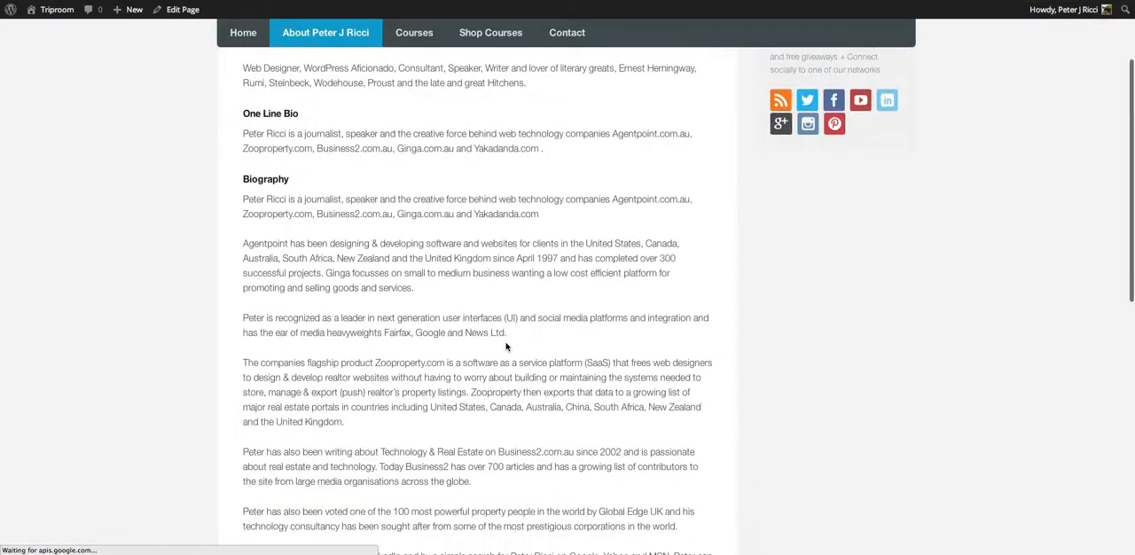
scroll(down, 3)
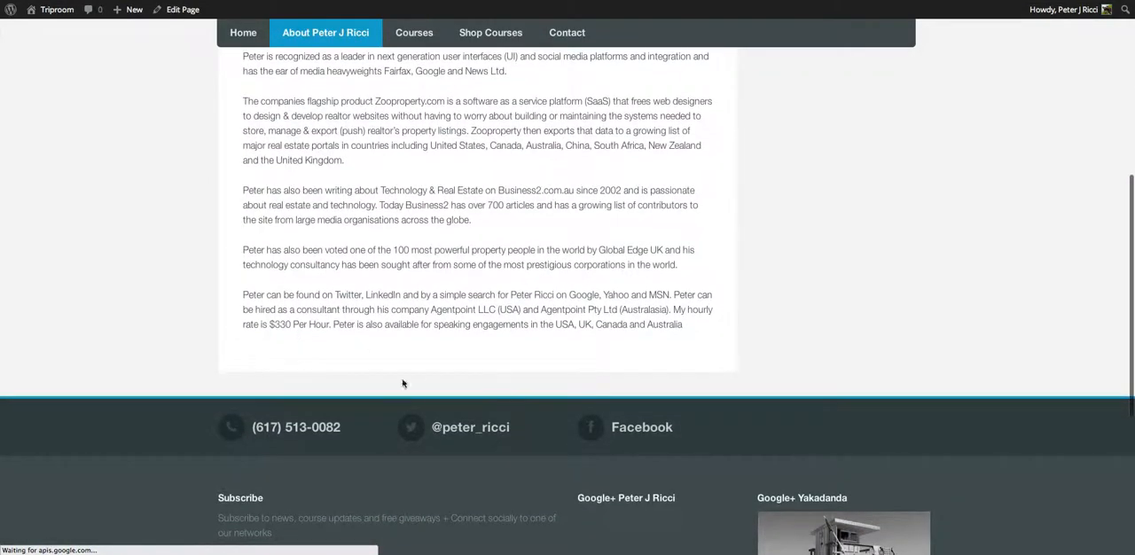
scroll(up, 3)
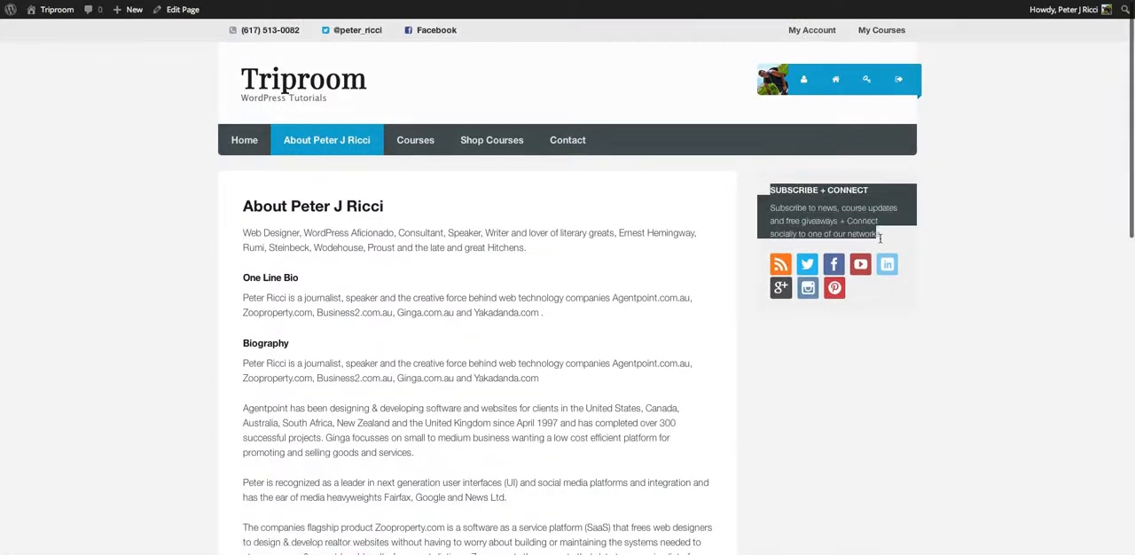
mouse_move(969, 290)
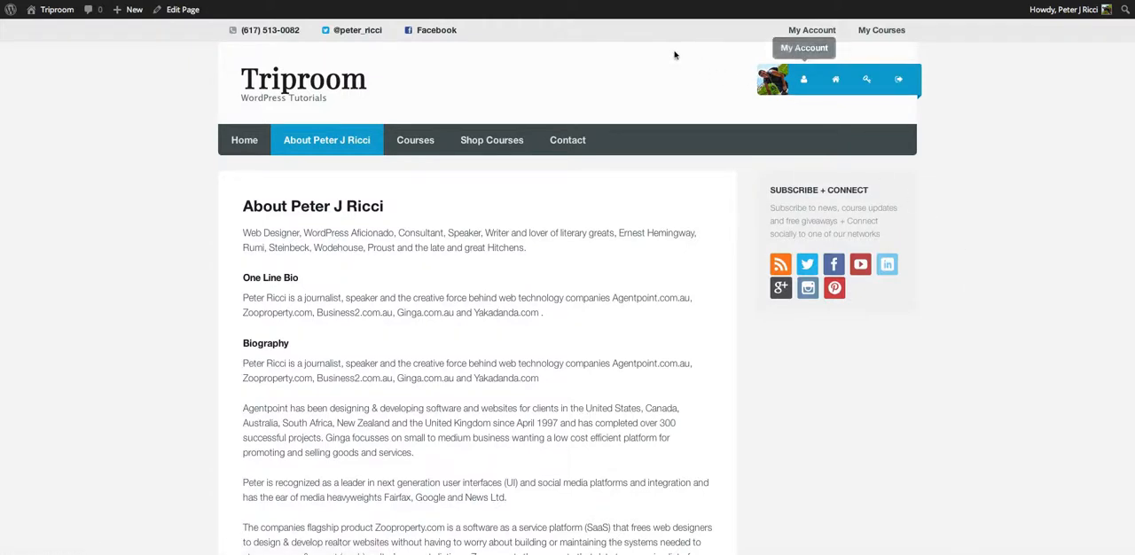
mouse_move(1080, 150)
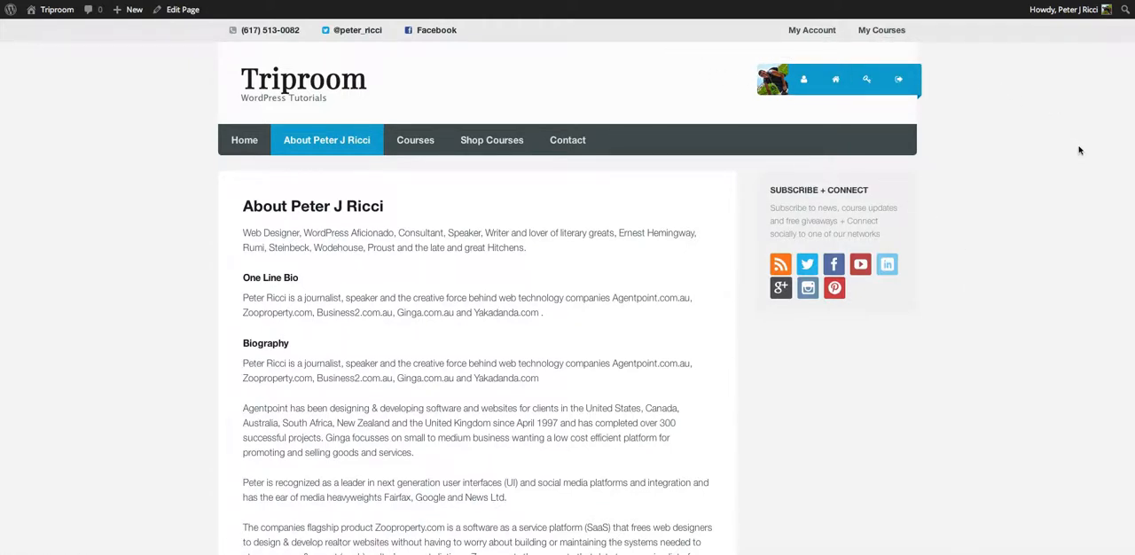
mouse_move(1053, 146)
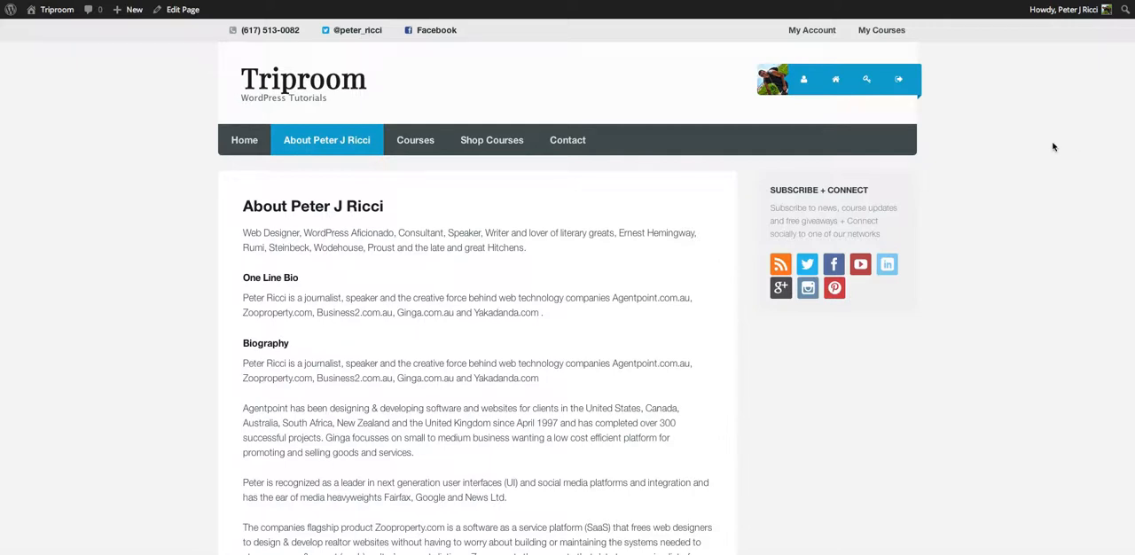
mouse_move(1040, 161)
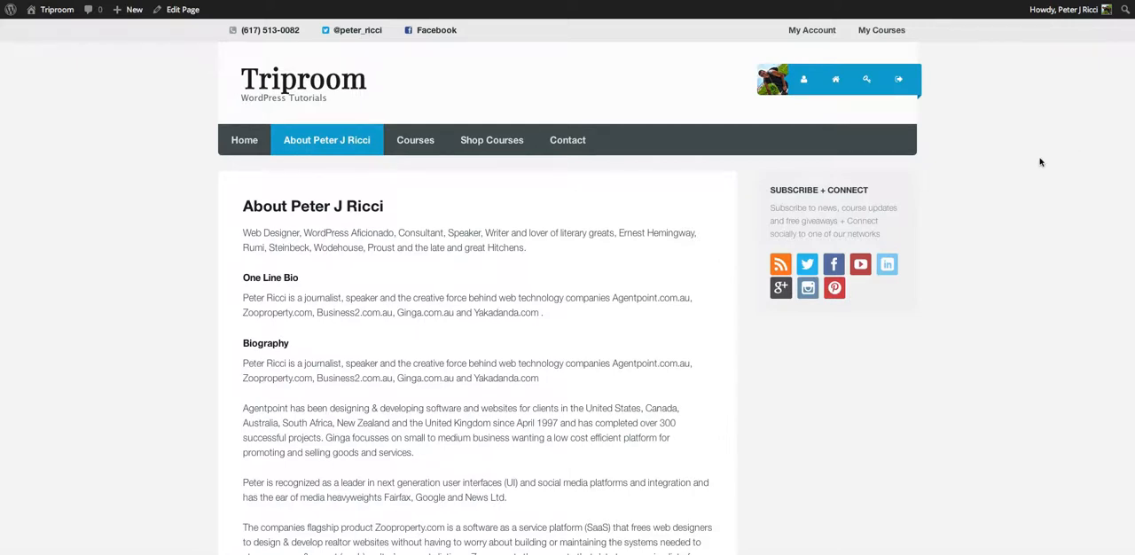